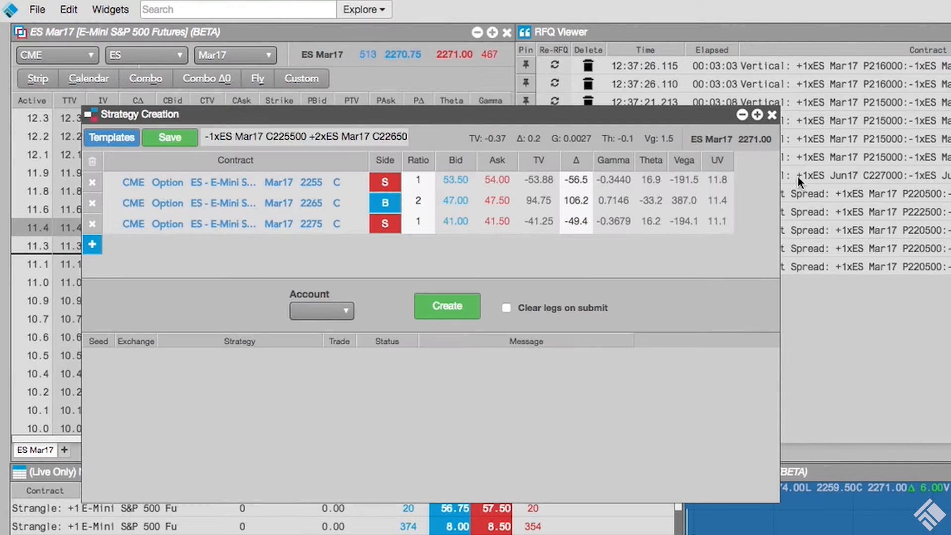
- Build a 2260 put strip spanning Mar17 through Dec17 after closing the butterfly widget
click(772, 115)
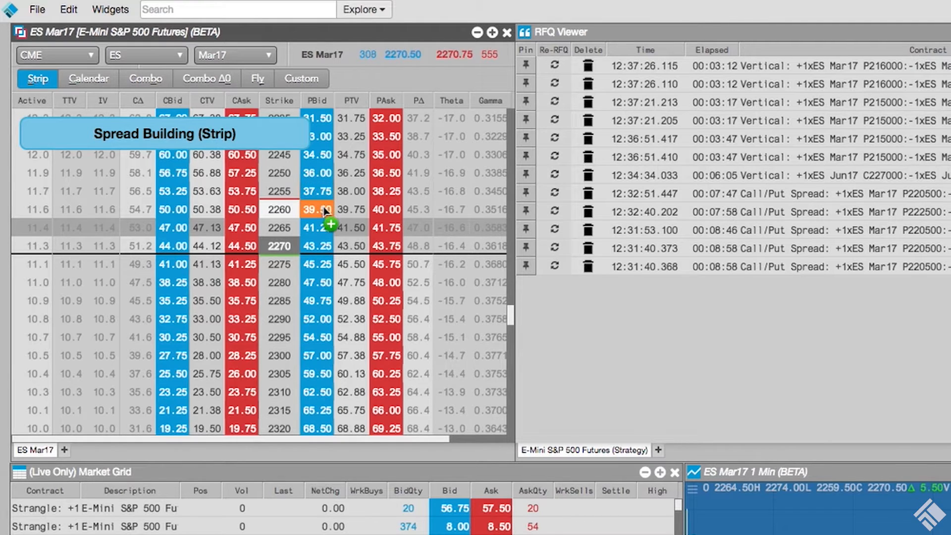
click(316, 209)
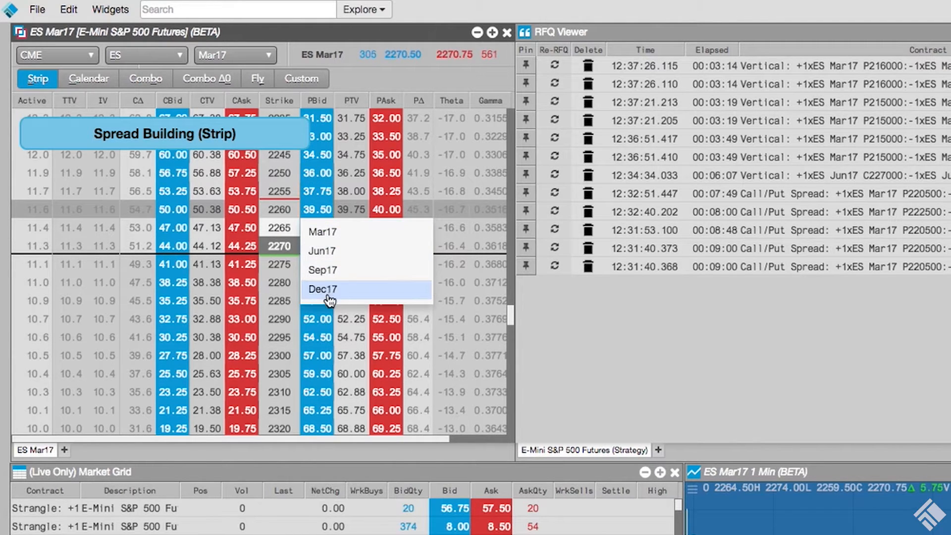
click(323, 288)
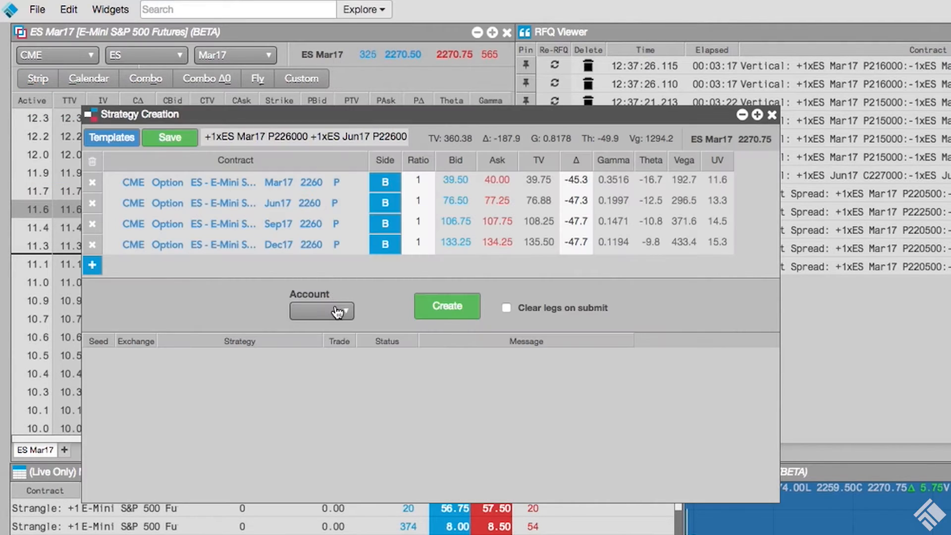
mouse_move(382, 329)
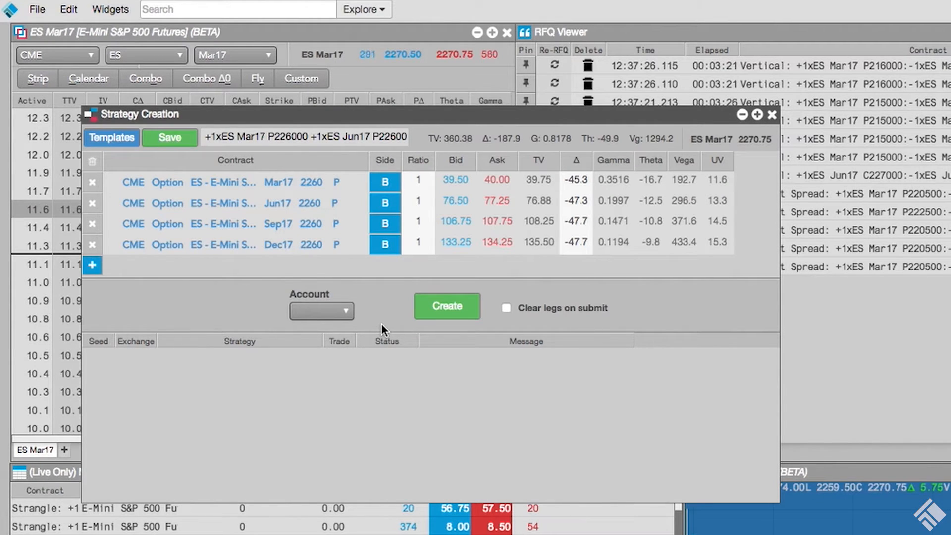
- Build a 2275 call calendar, short Mar17 and long Sep17, after closing the strip widget
click(772, 115)
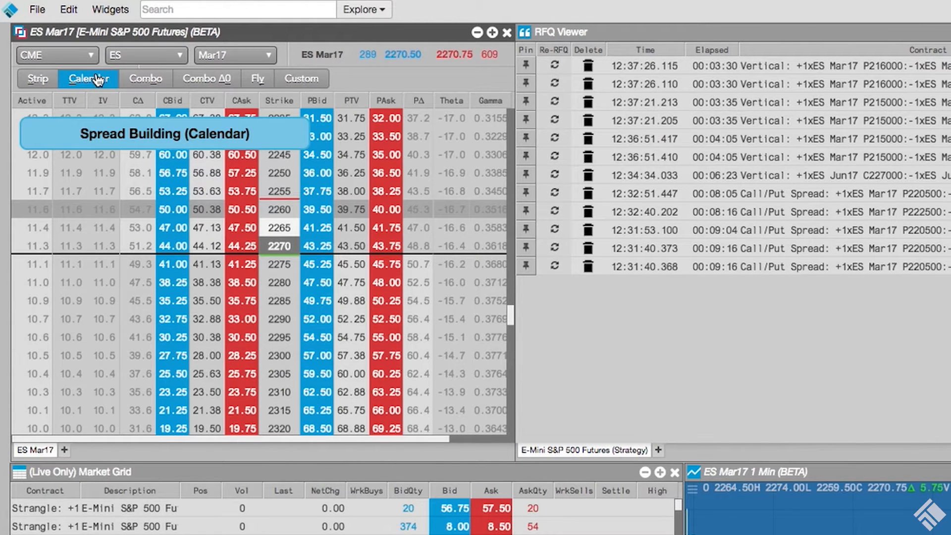
mouse_move(236, 217)
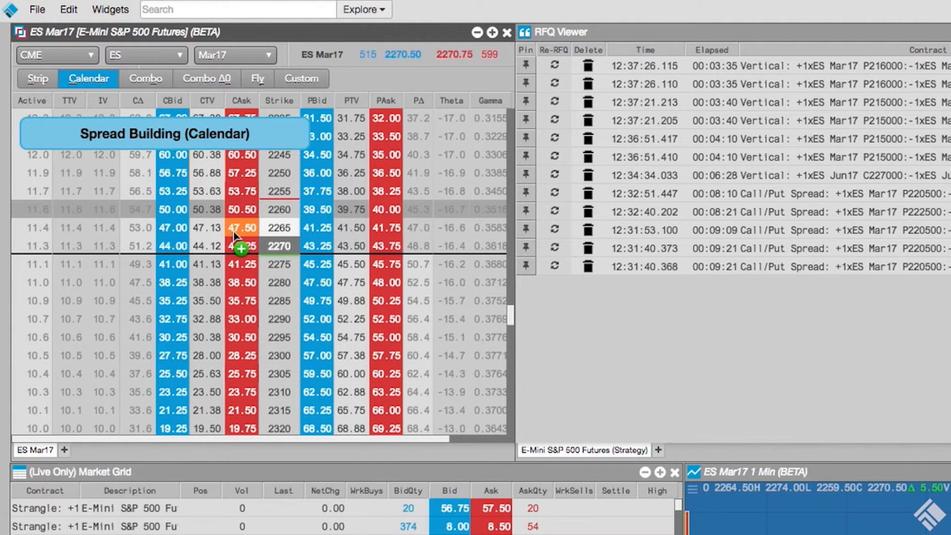
click(242, 264)
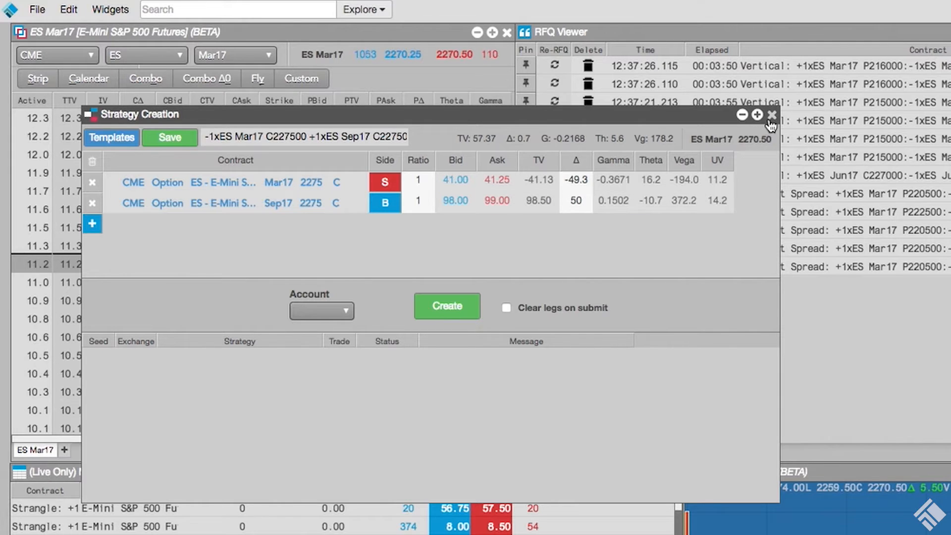
- Close the calendar widget to begin a combo at the 2290 strike
click(772, 115)
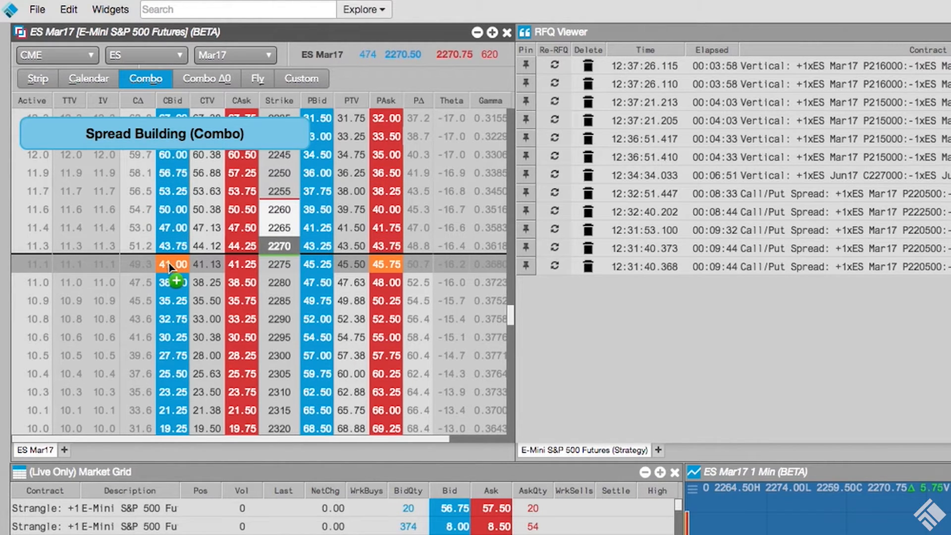
mouse_move(237, 328)
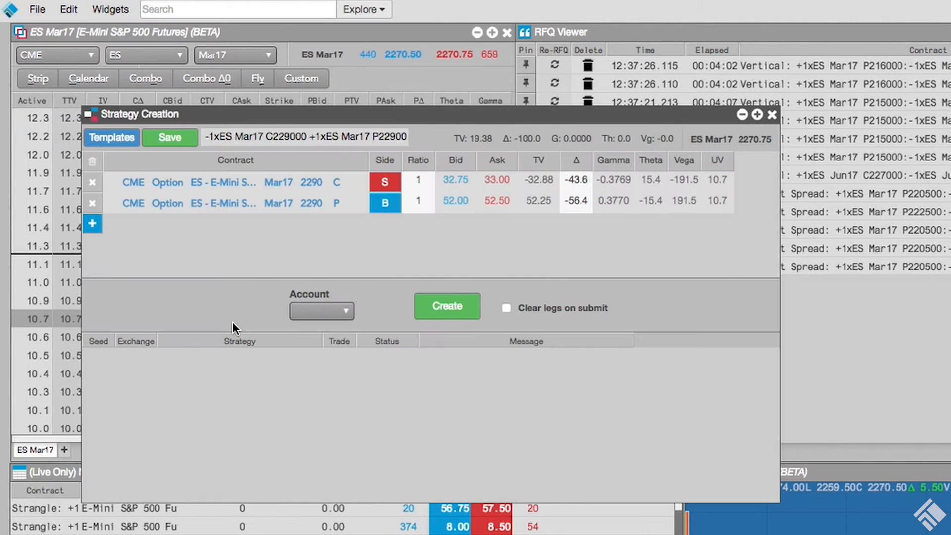
- Close the Mar17 2290 call-put combo widget, returning to the ES Mar17 chain
click(772, 115)
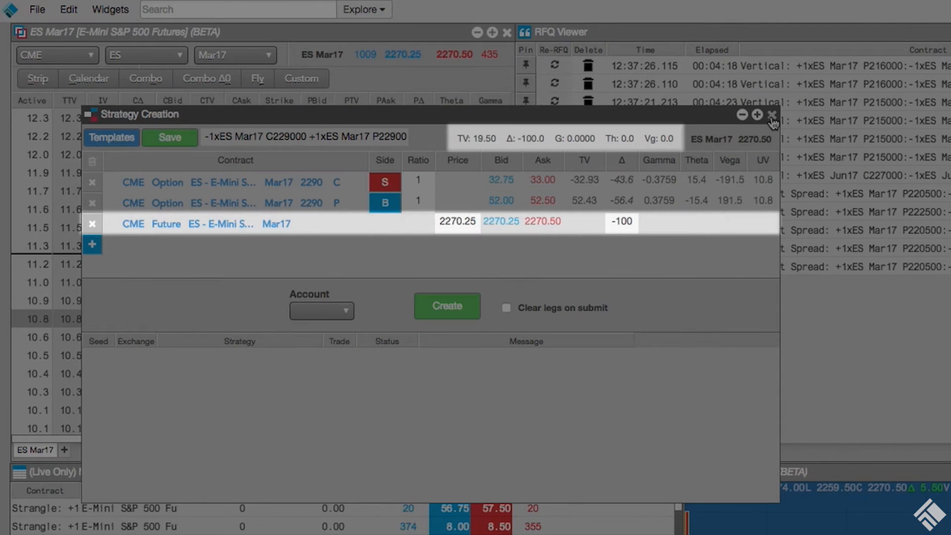
click(772, 115)
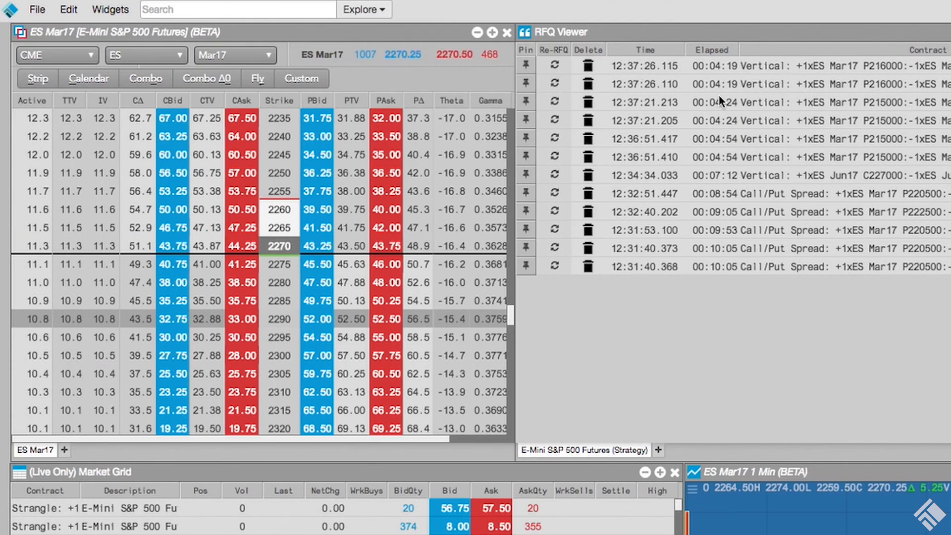
- Switch to Fly mode for a Mar17 2250/2265/2280 call butterfly
click(257, 78)
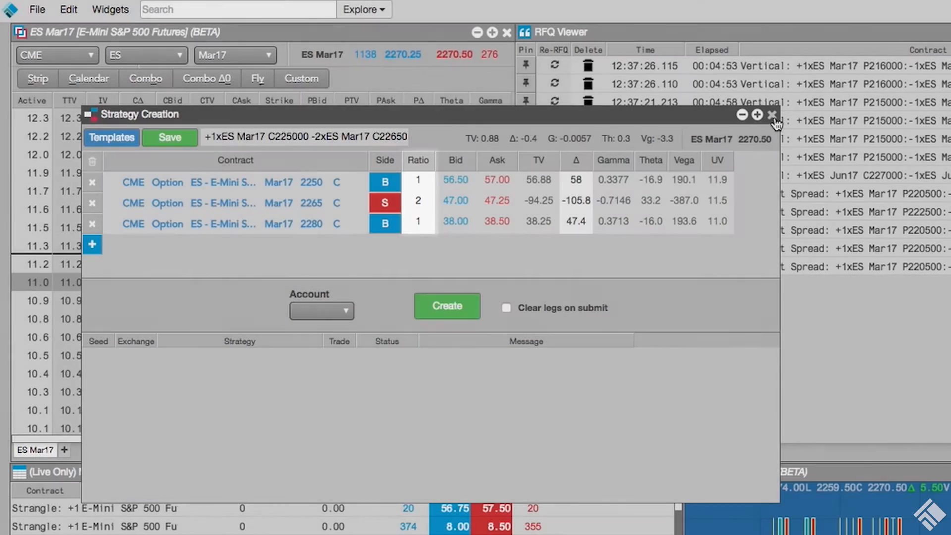
- Submit a custom spread buying one Mar17 2240 put and selling three 2220 puts
click(773, 115)
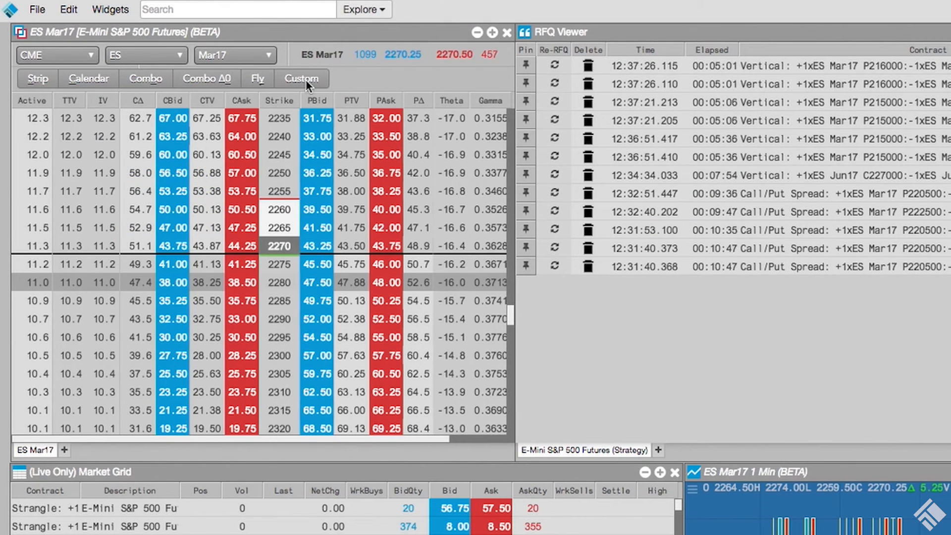
click(301, 78)
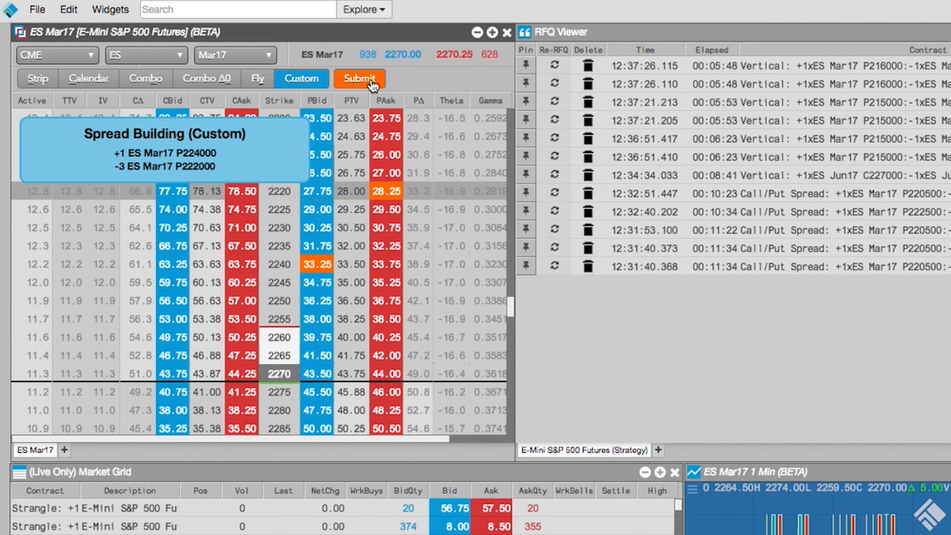
click(358, 78)
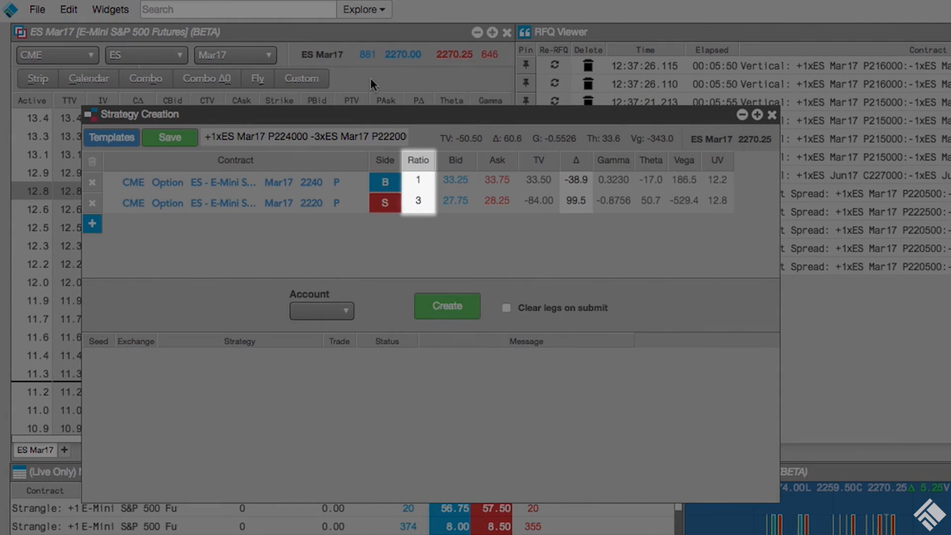